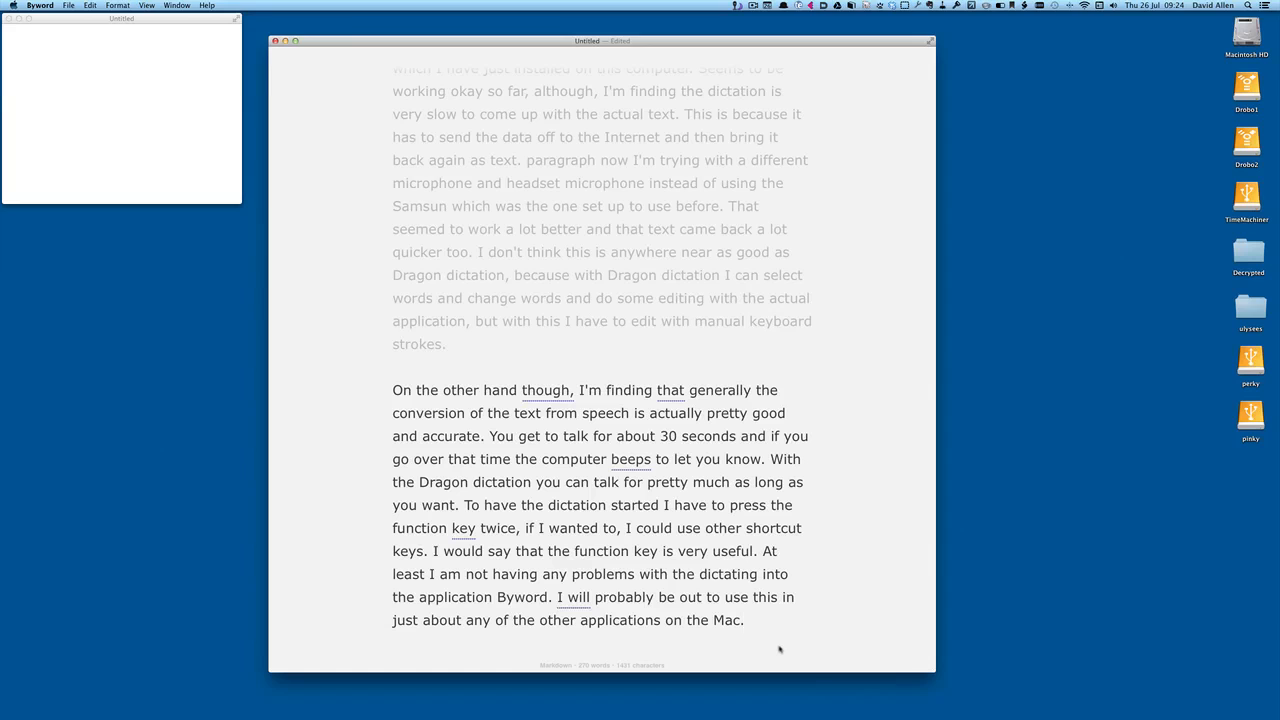
- Scroll to the end of the document to dictate the paragraph about Mountain Lion dictation working
scroll(down, 3)
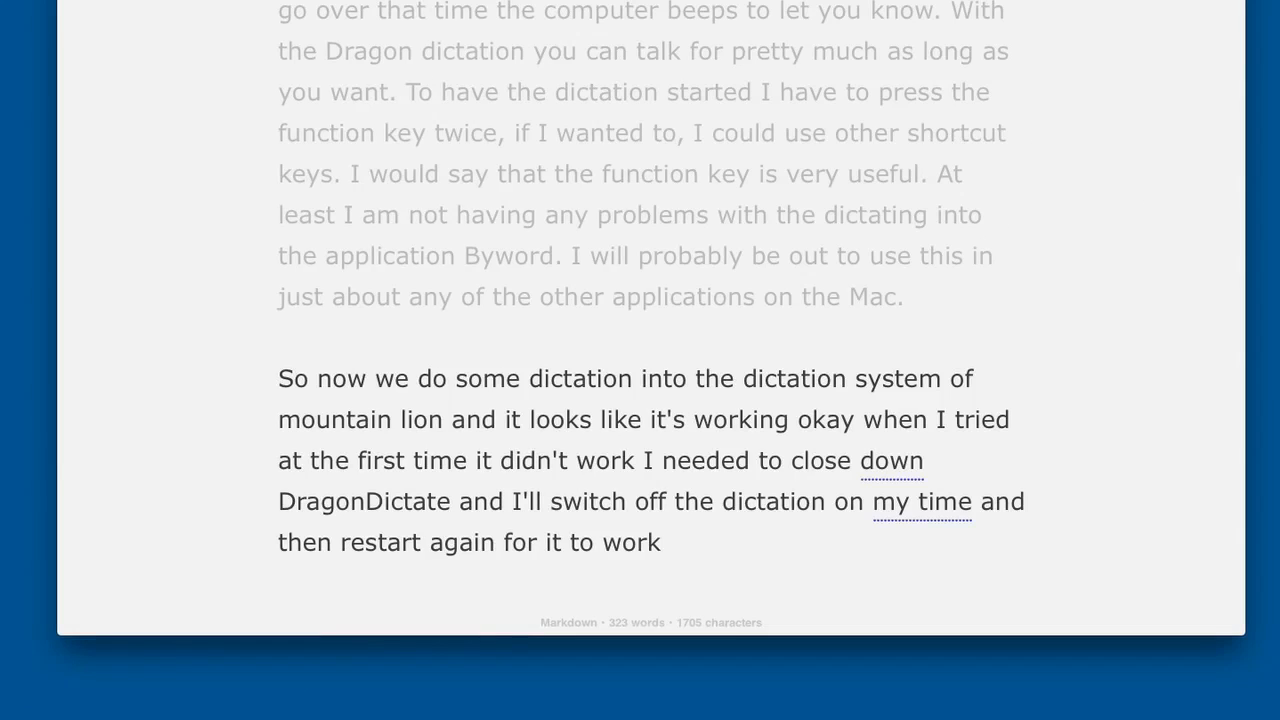
click(660, 542)
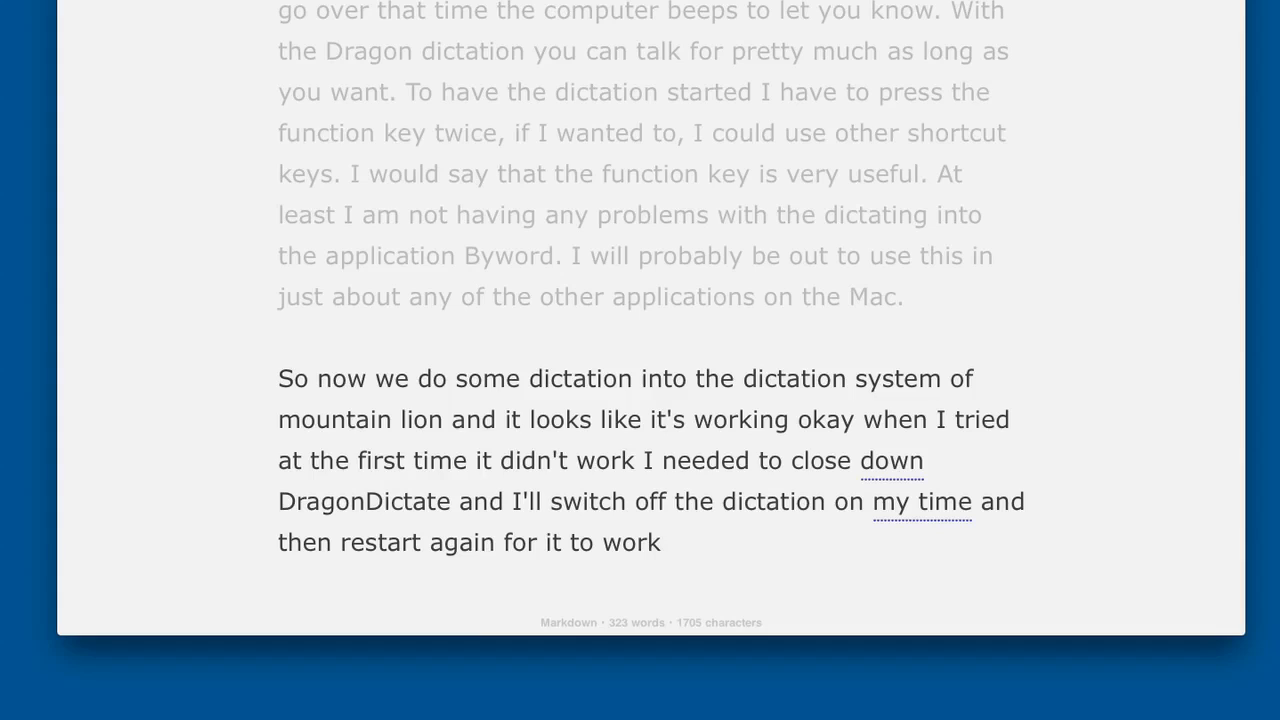
click(660, 542)
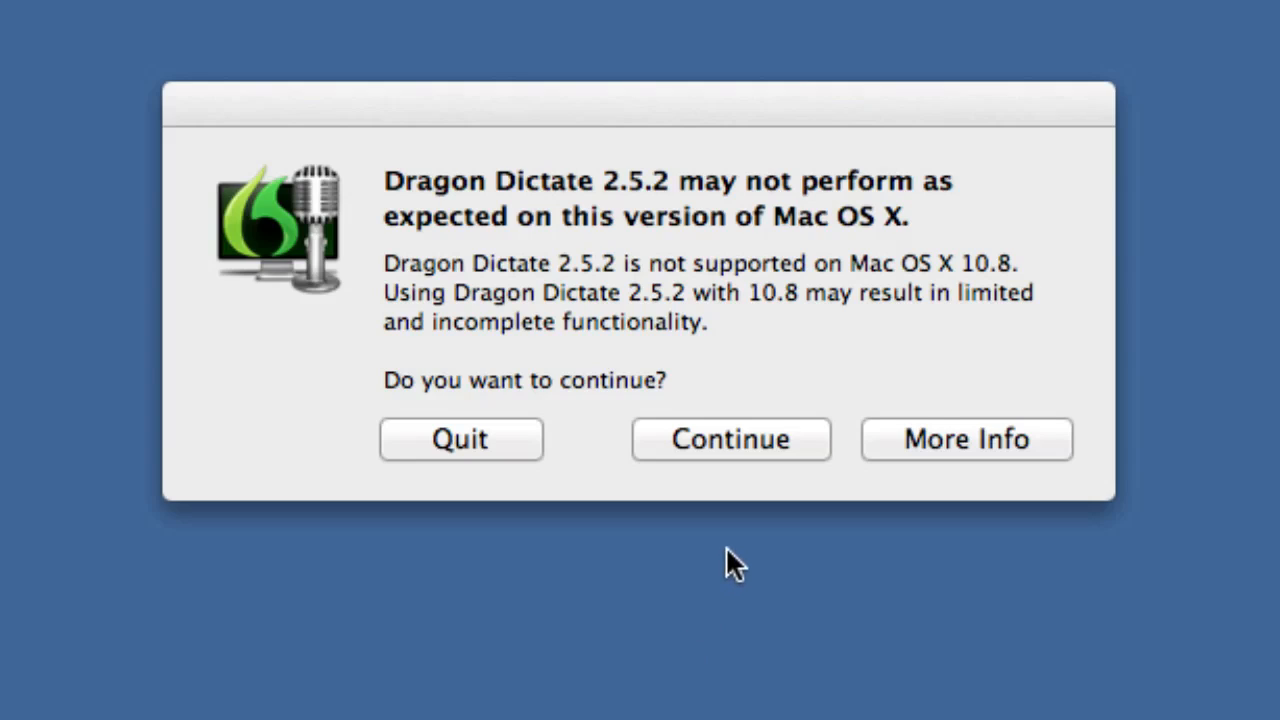
mouse_move(785, 378)
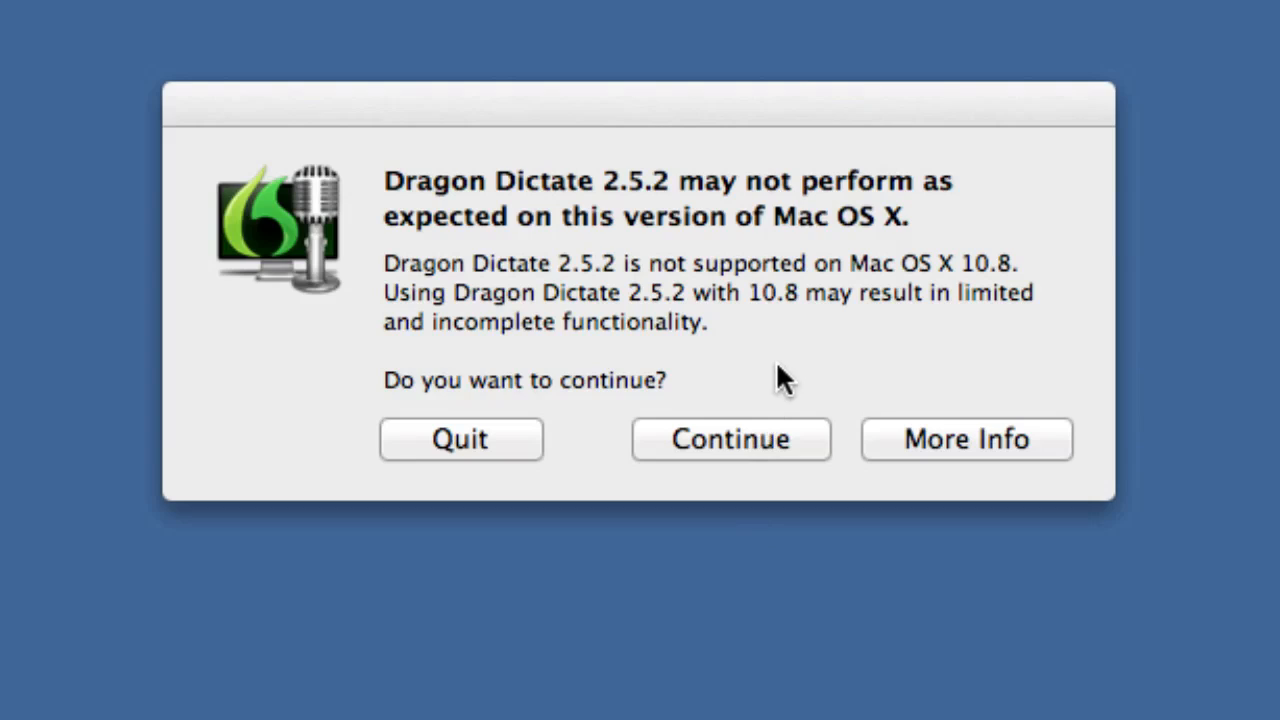
mouse_move(795, 370)
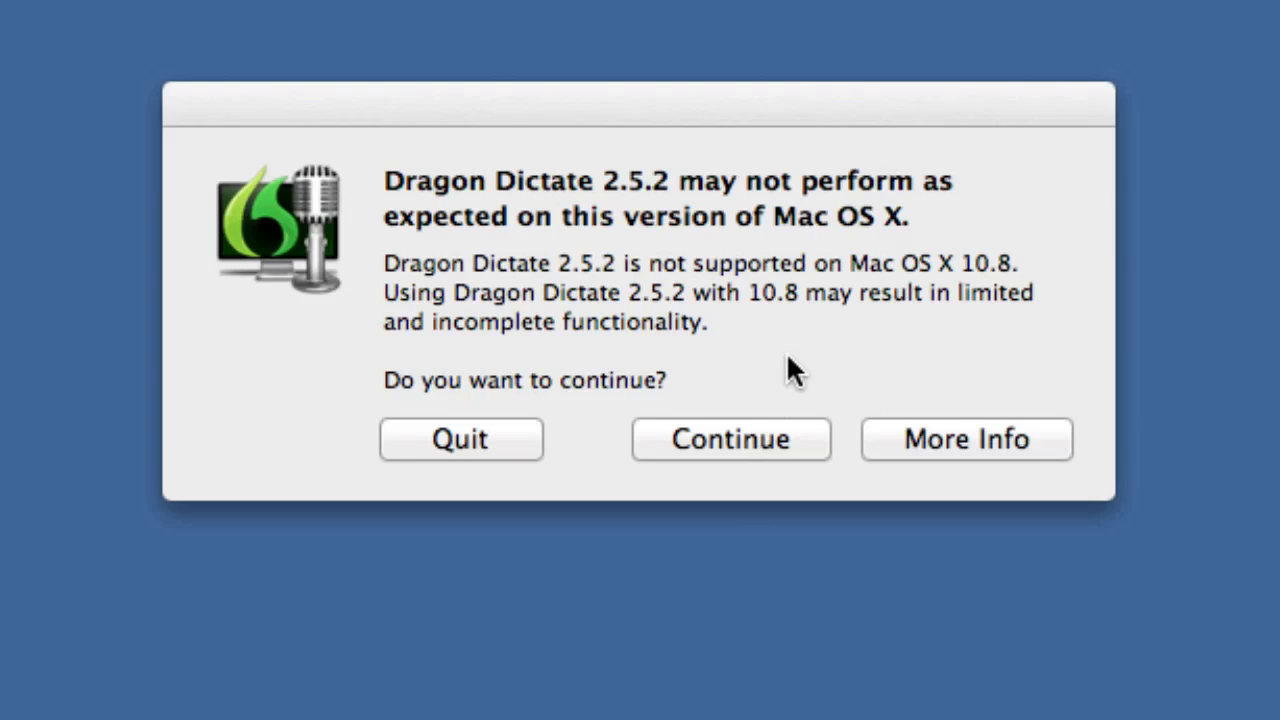
mouse_move(755, 415)
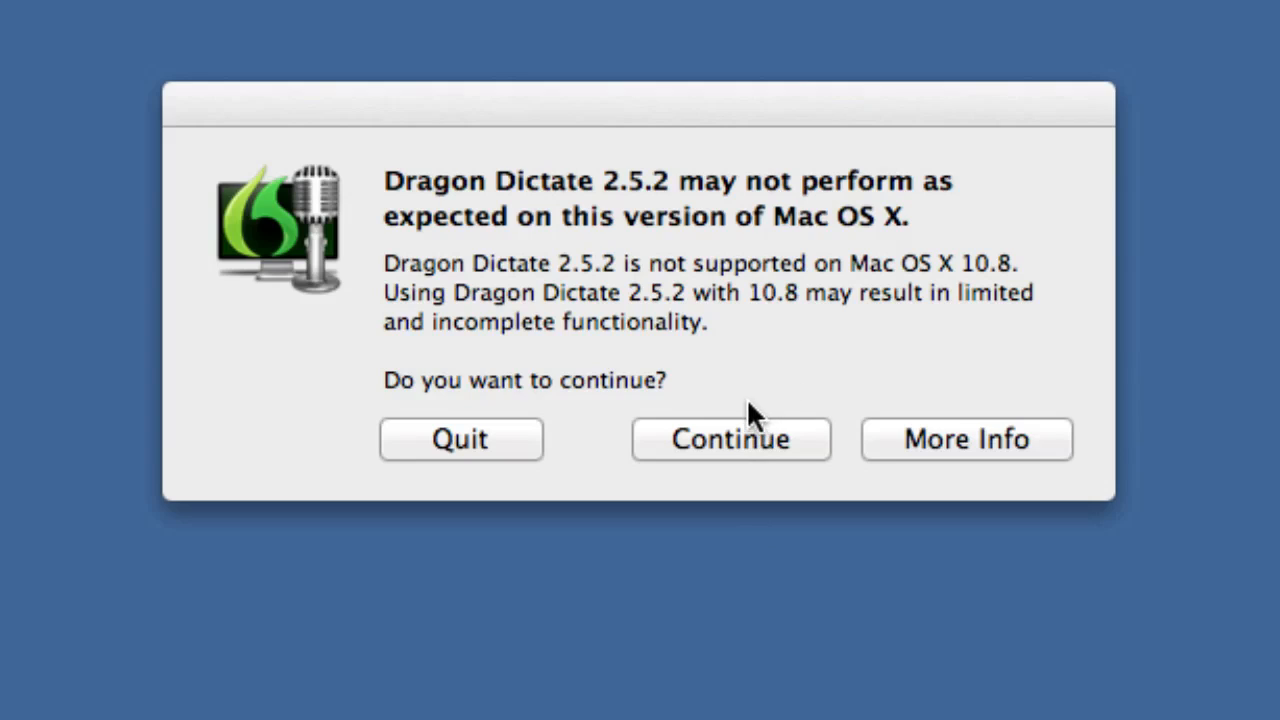
mouse_move(745, 365)
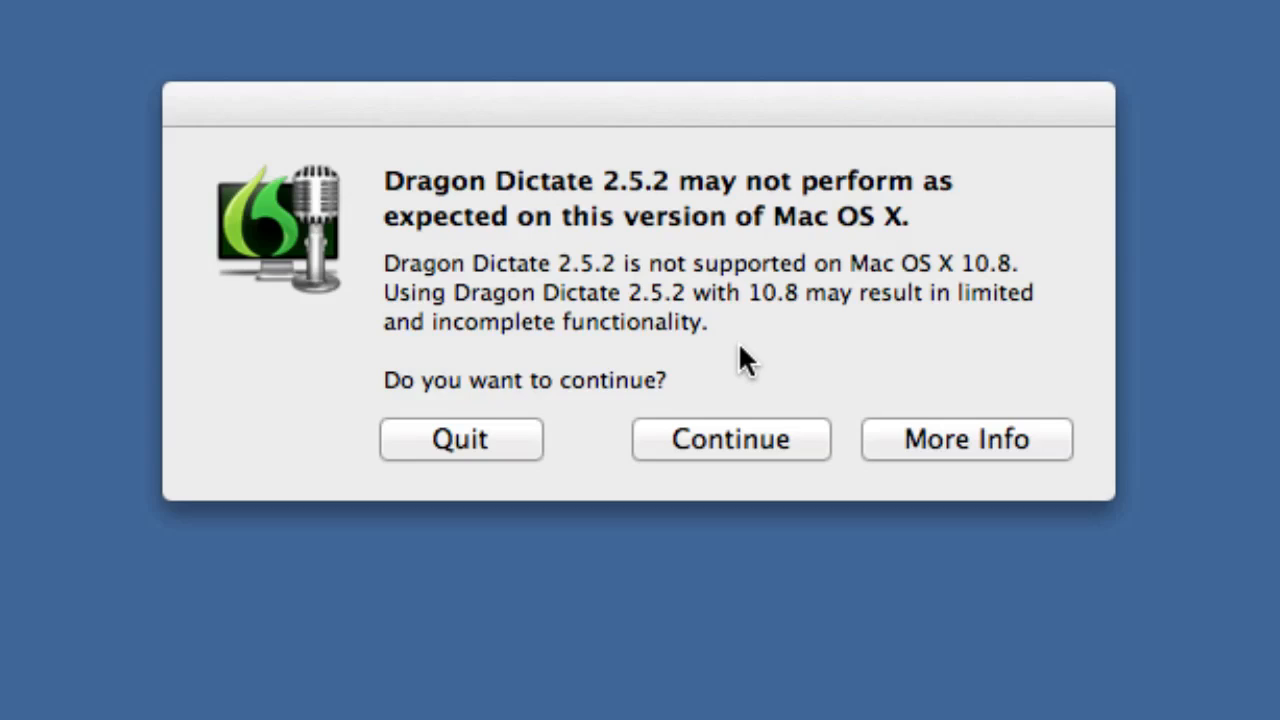
mouse_move(722, 390)
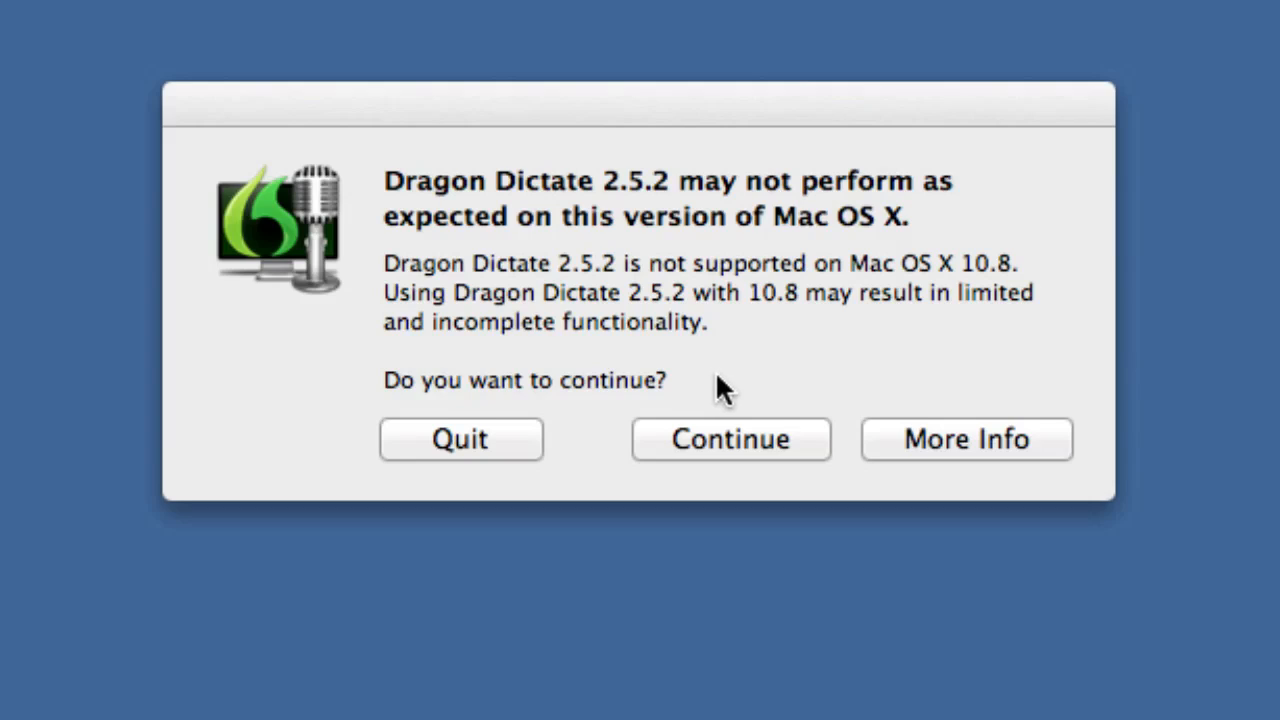